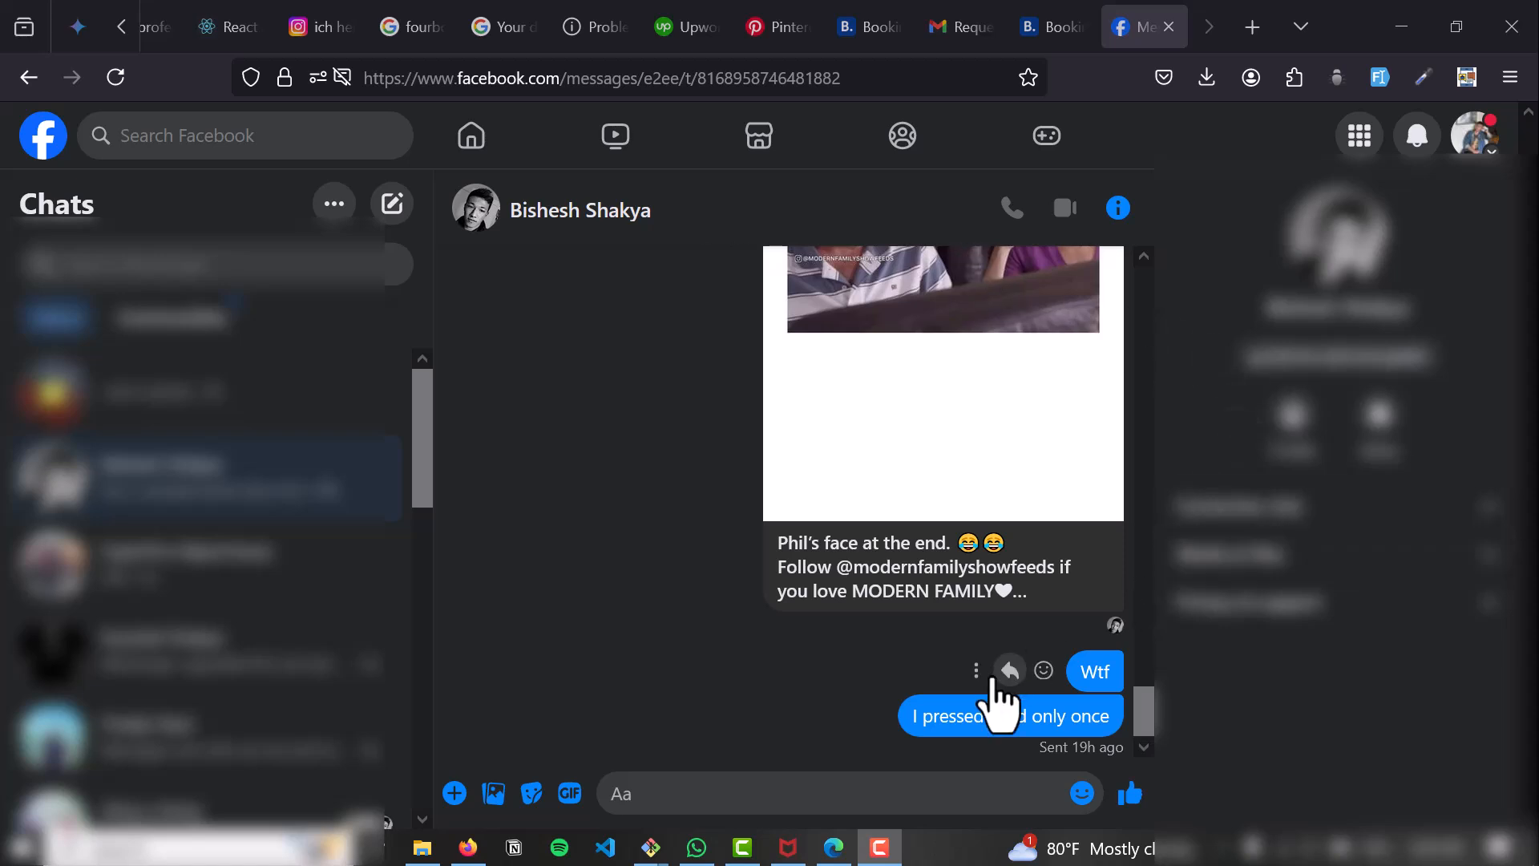
pyautogui.moveTo(868, 771)
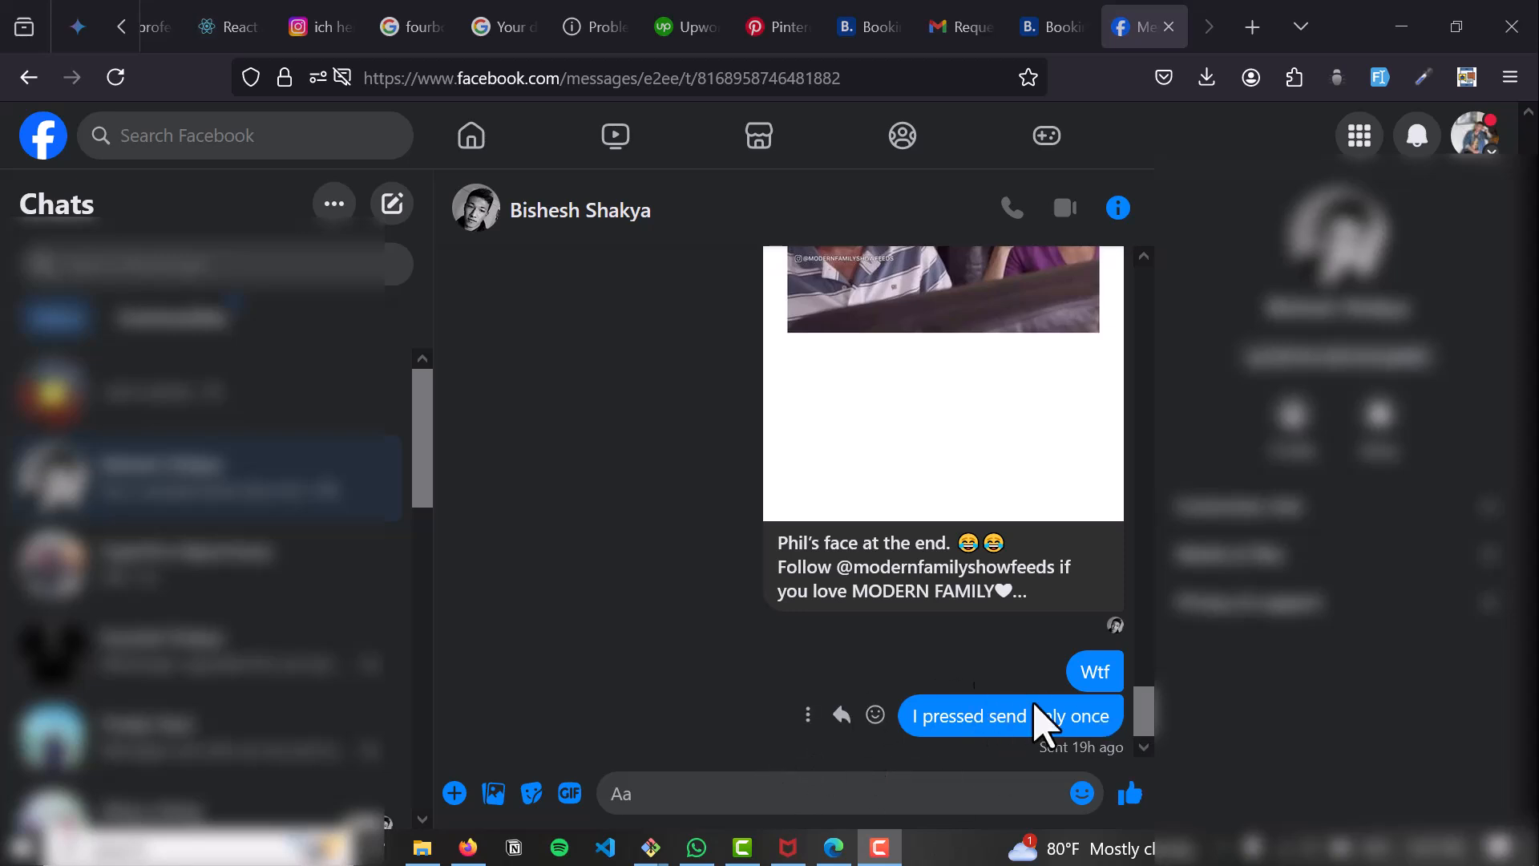
pyautogui.moveTo(847, 765)
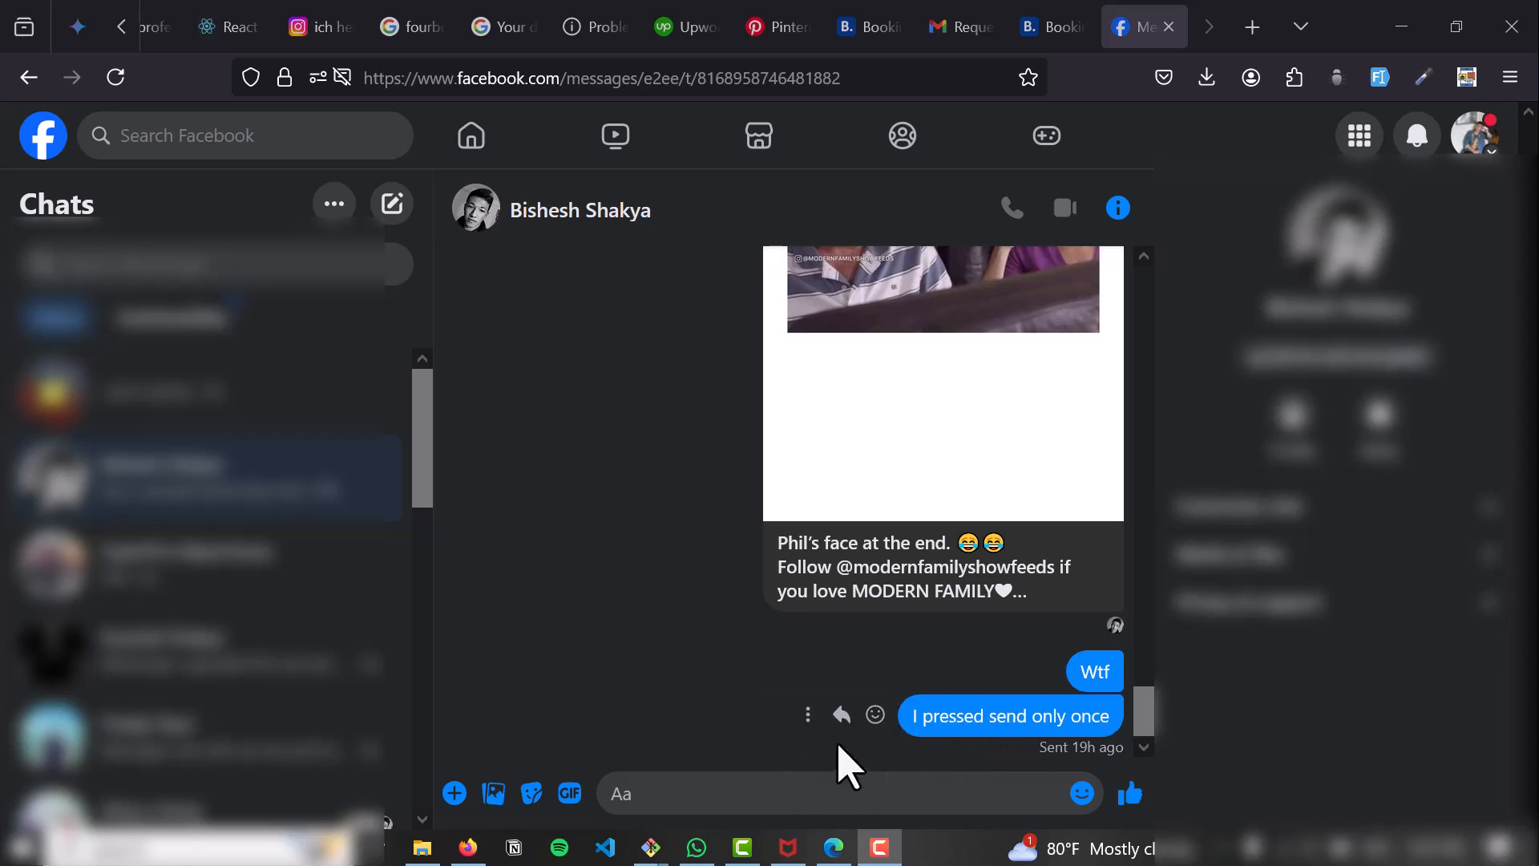
pyautogui.moveTo(808, 713)
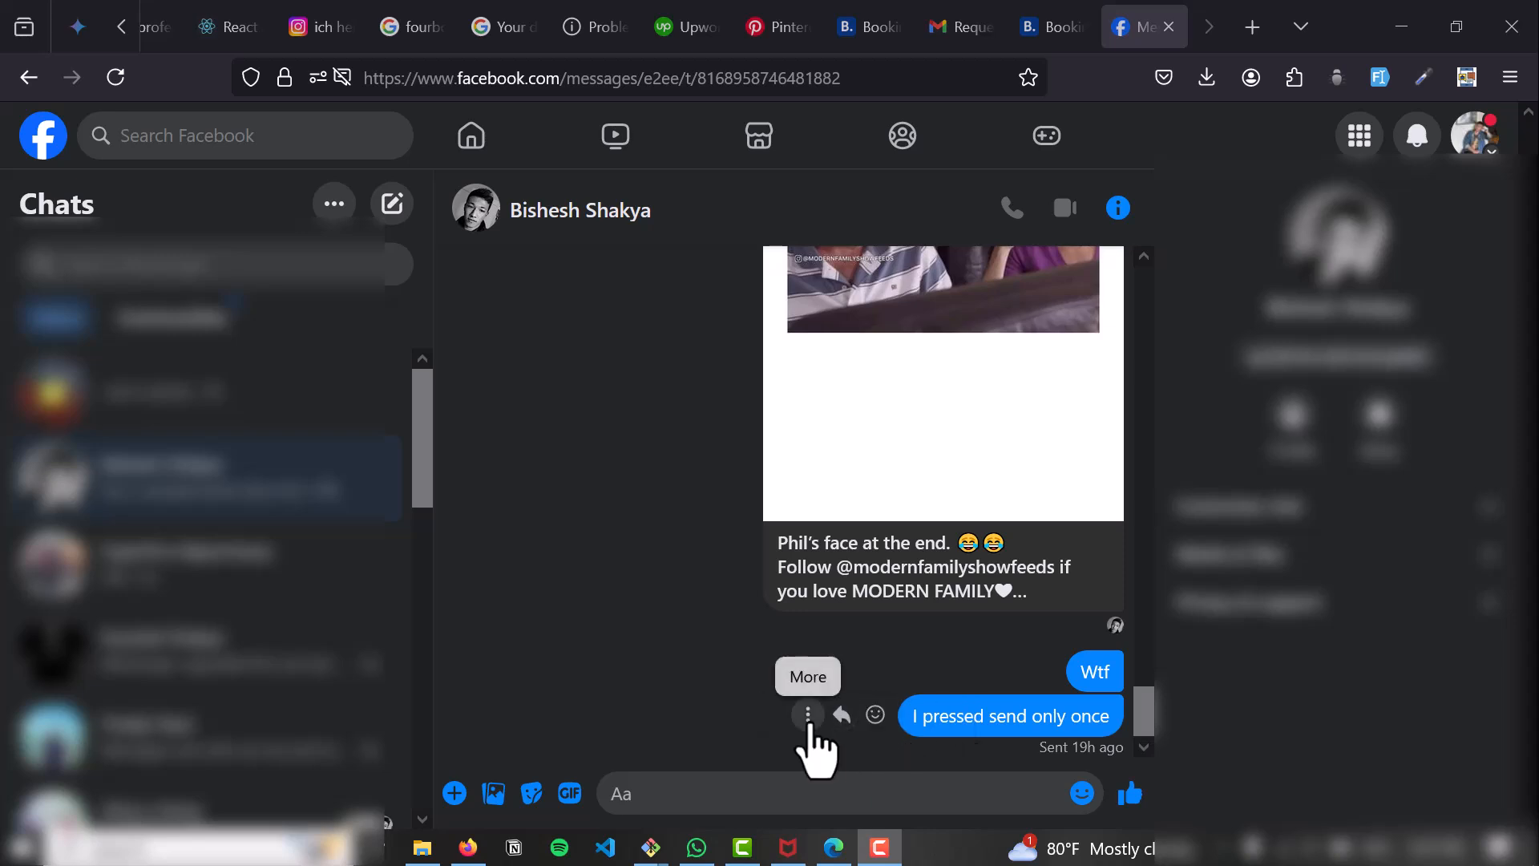
# Open the More options menu on the 'I pressed send only once' message
pyautogui.click(807, 713)
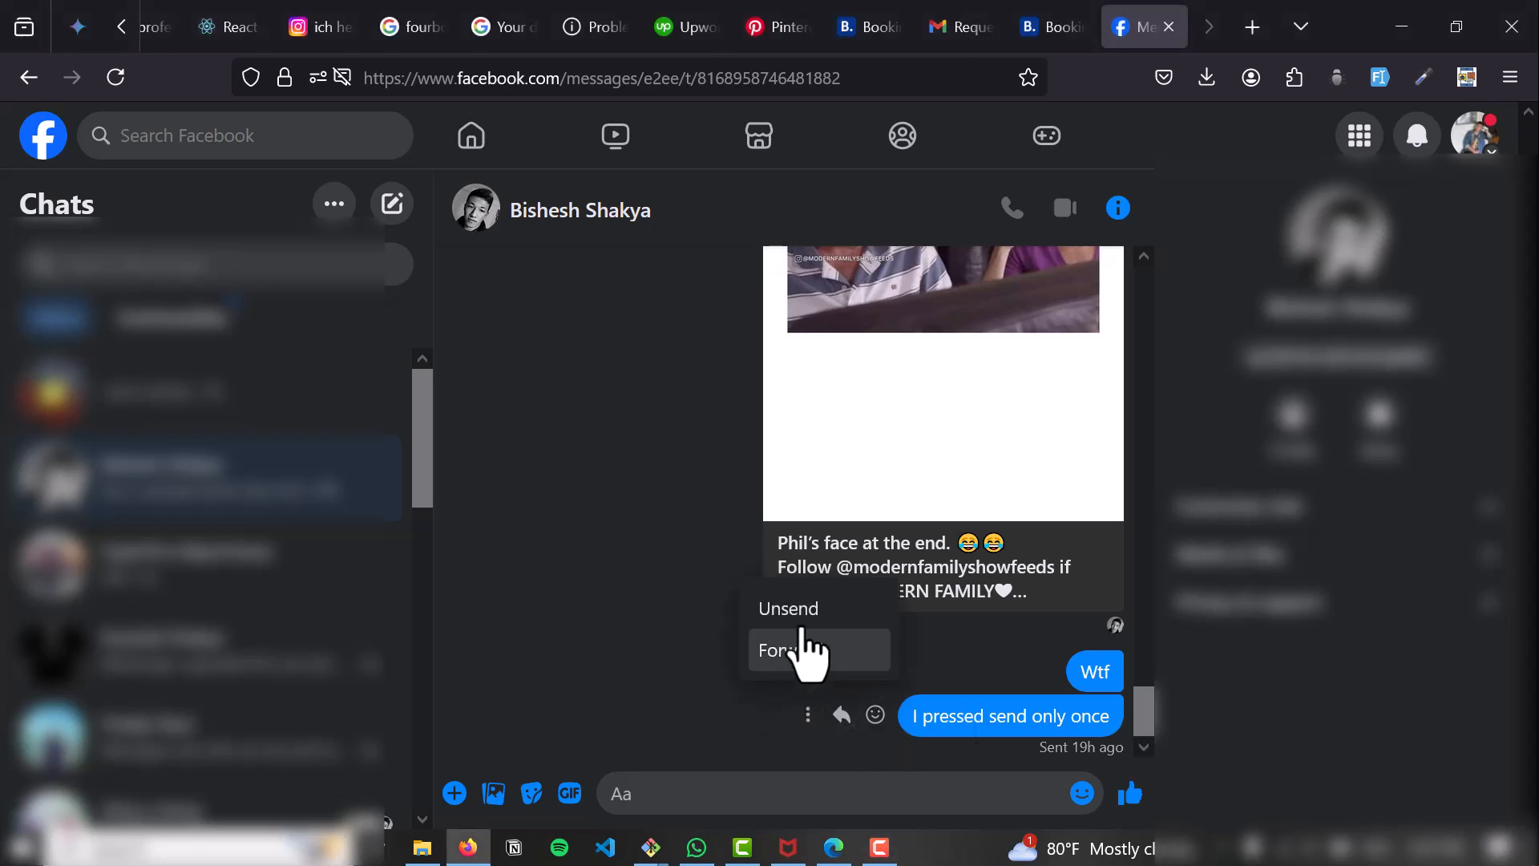
# Choose Unsend, then select 'Unsend for everyone' in the dialog
pyautogui.click(787, 608)
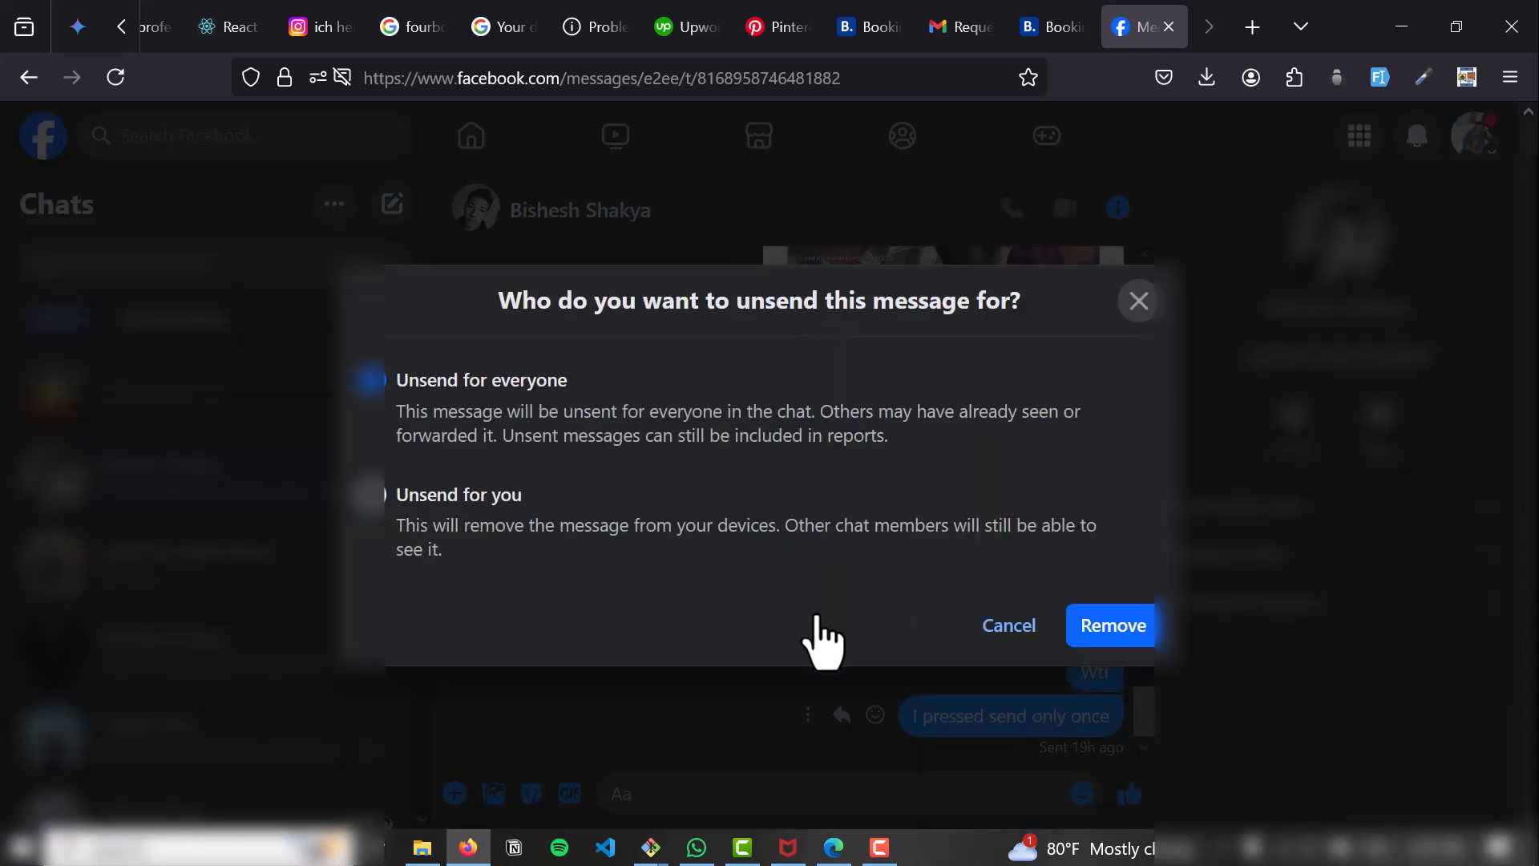
pyautogui.moveTo(636, 609)
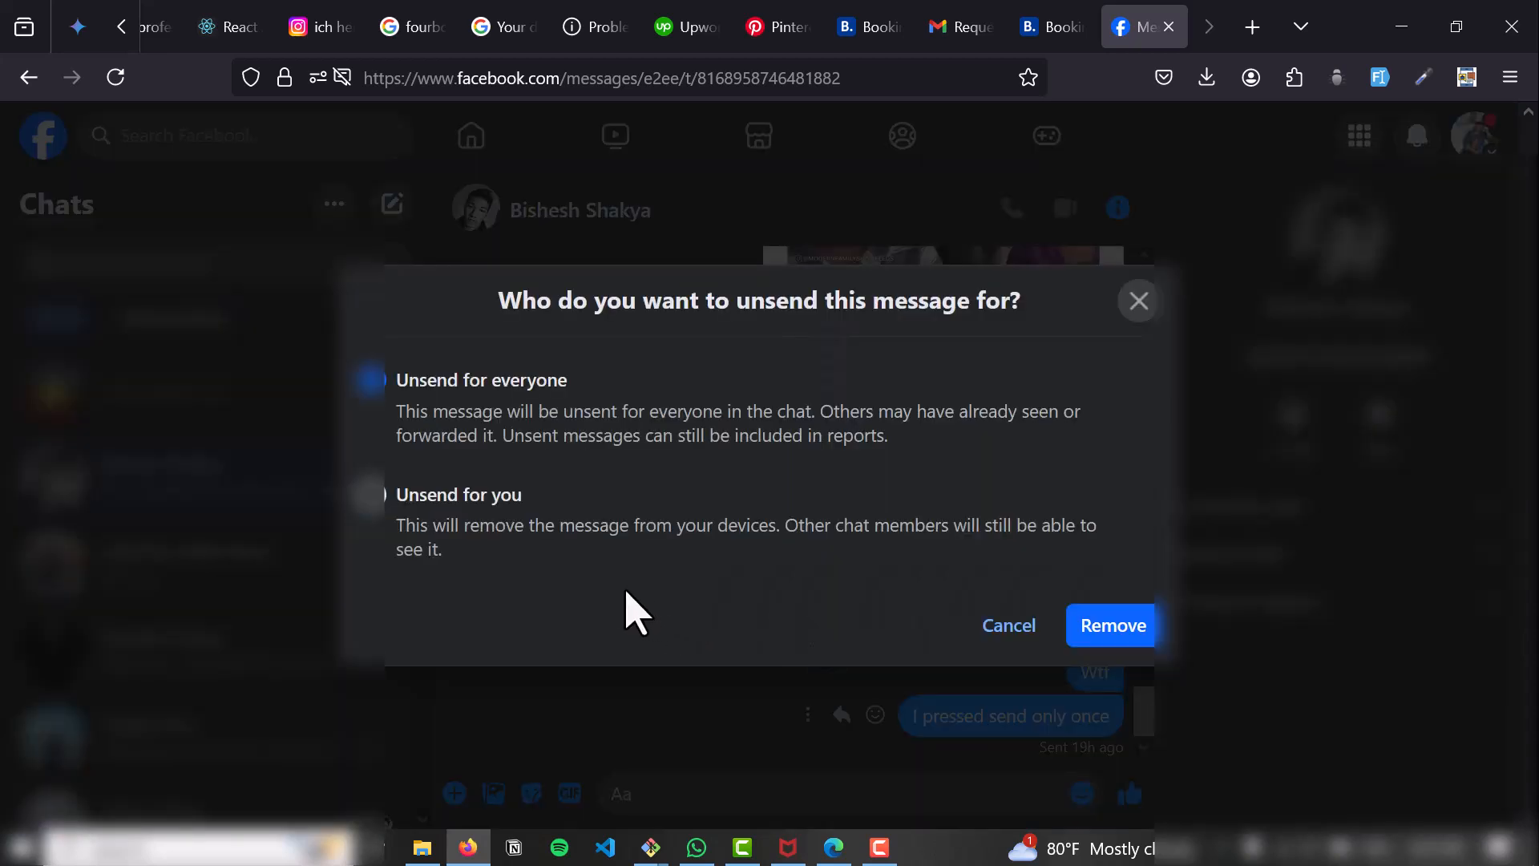
pyautogui.moveTo(432, 511)
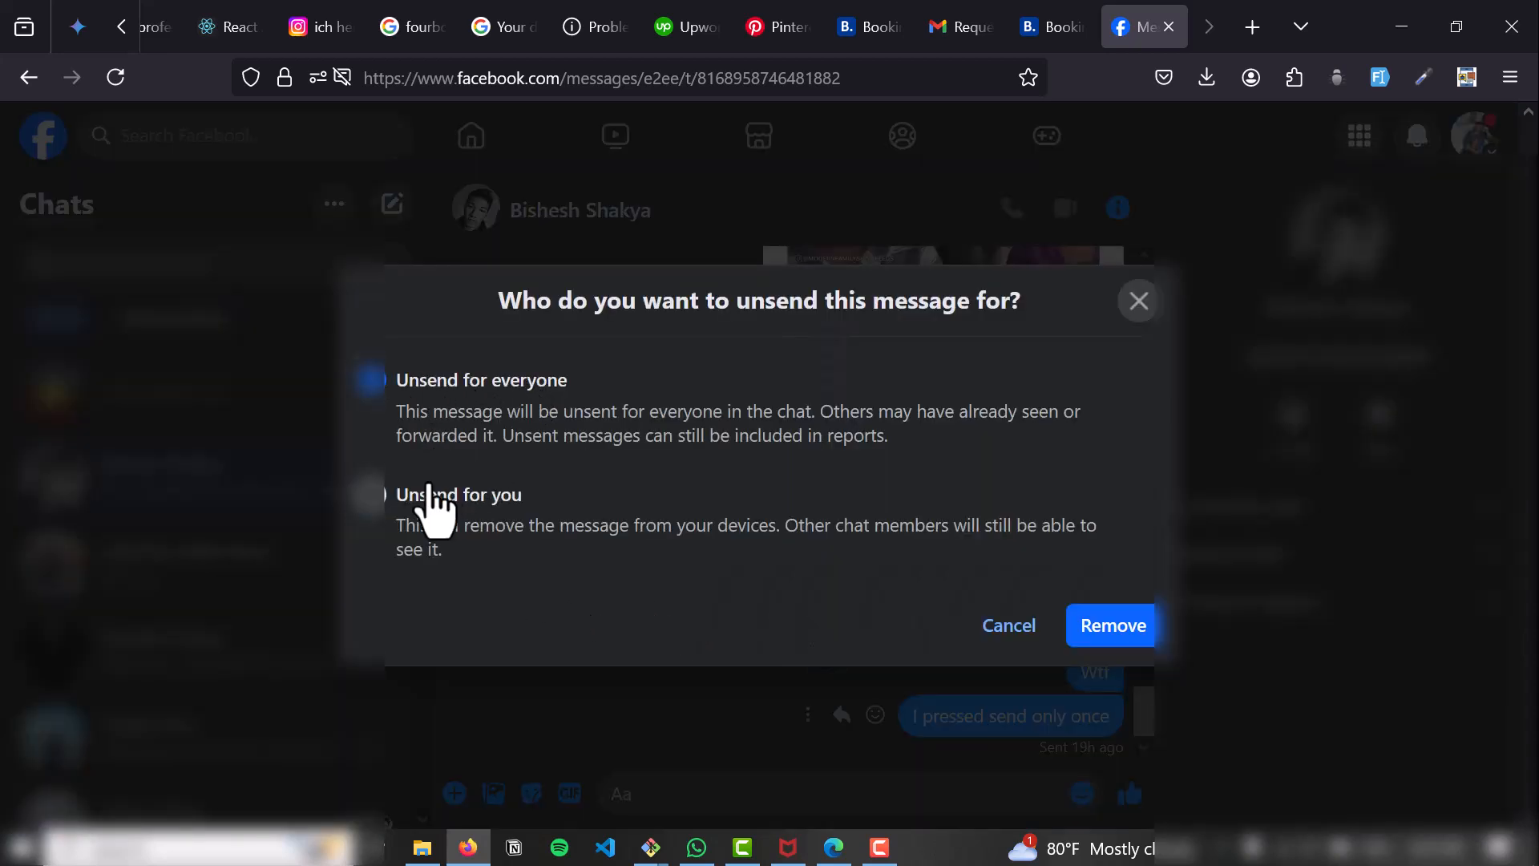
pyautogui.click(370, 494)
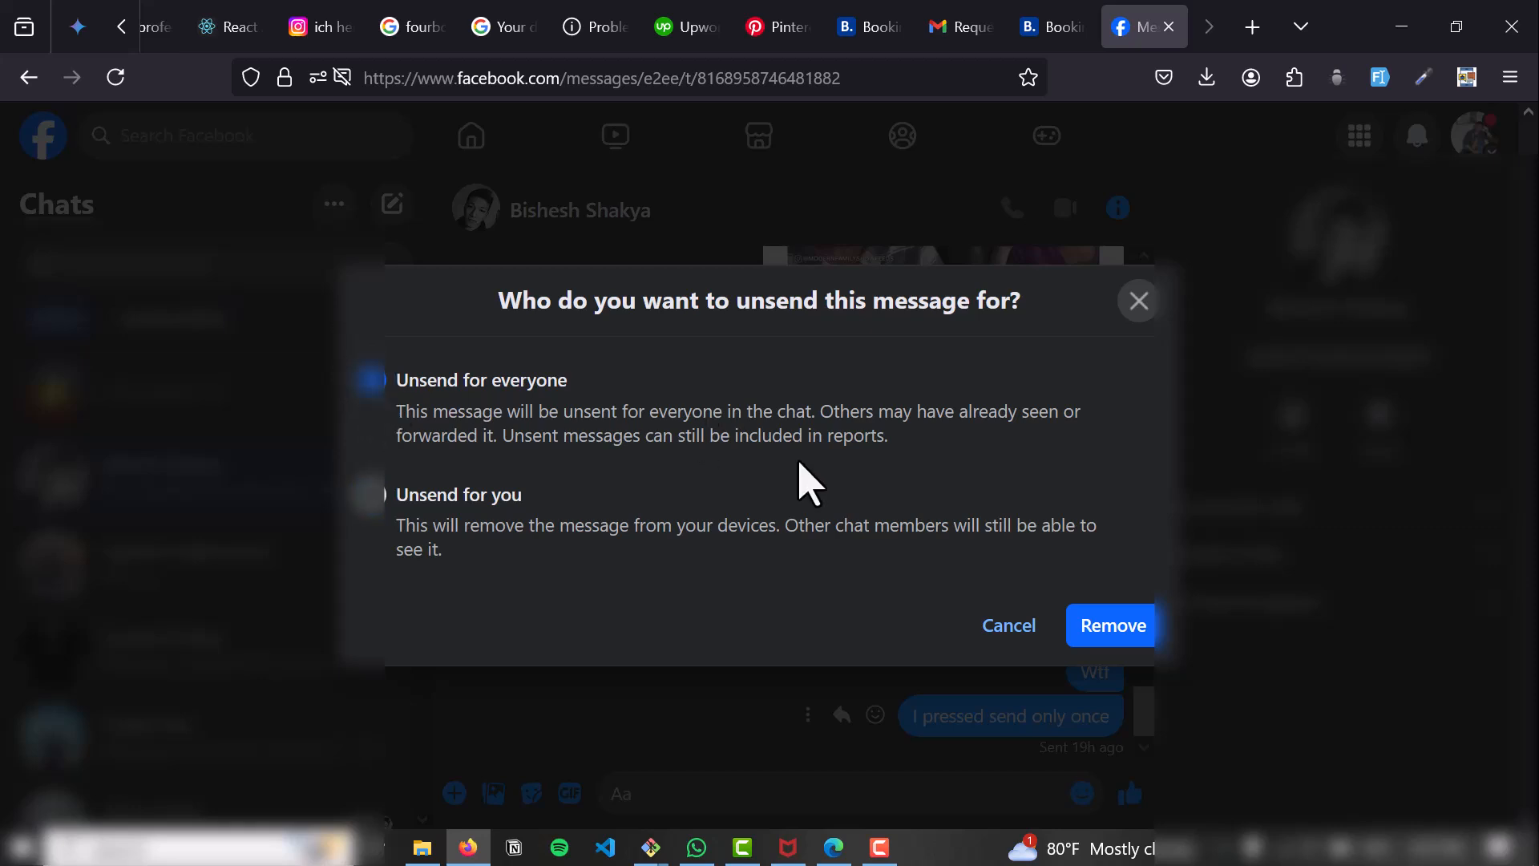
pyautogui.moveTo(1111, 625)
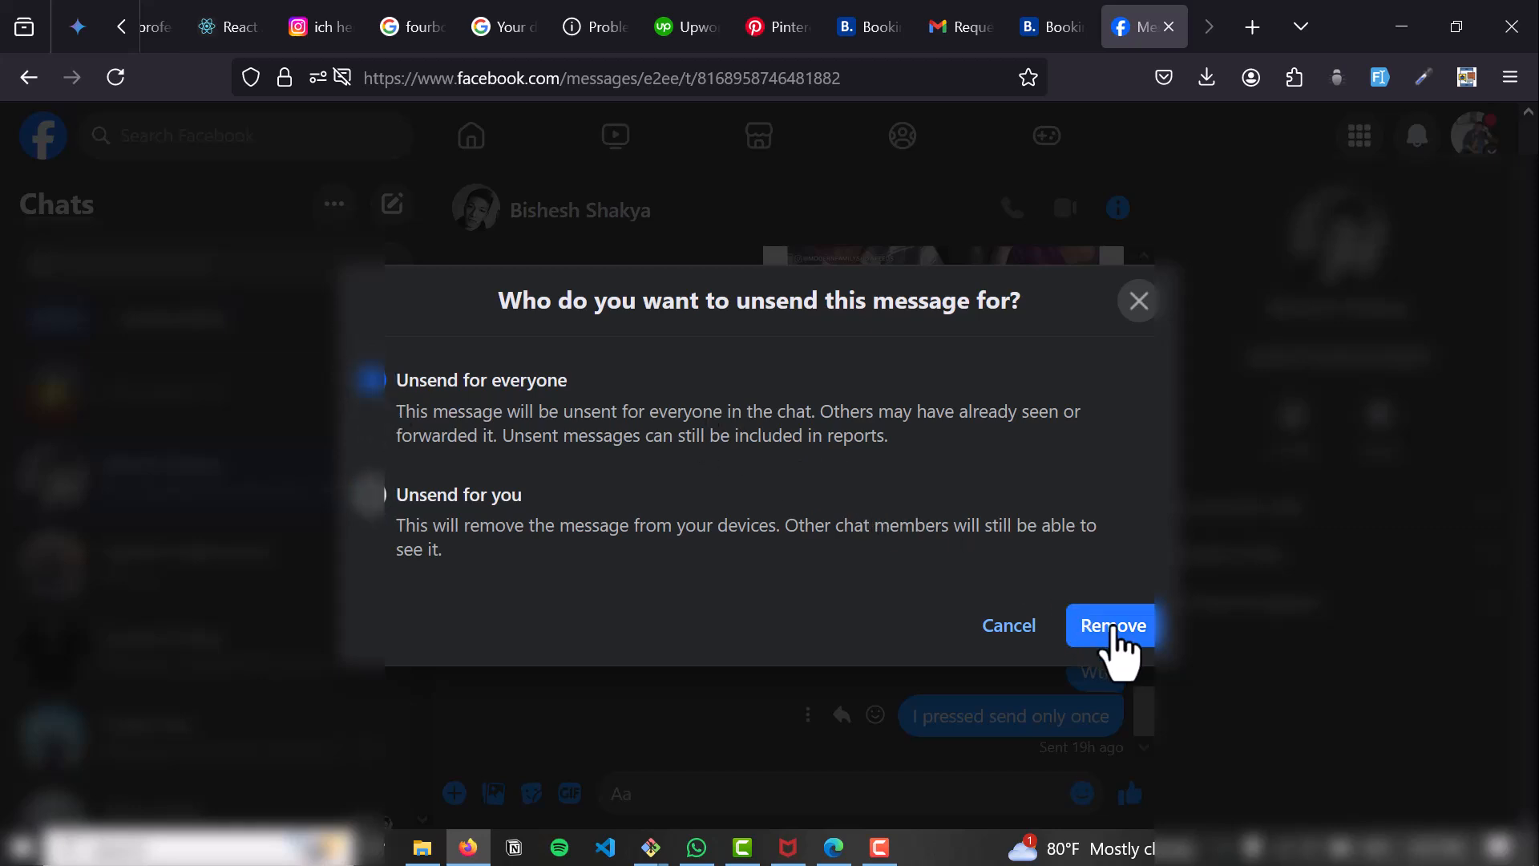
# Confirm with Remove so the chat shows 'You unsent a message'
pyautogui.click(1111, 625)
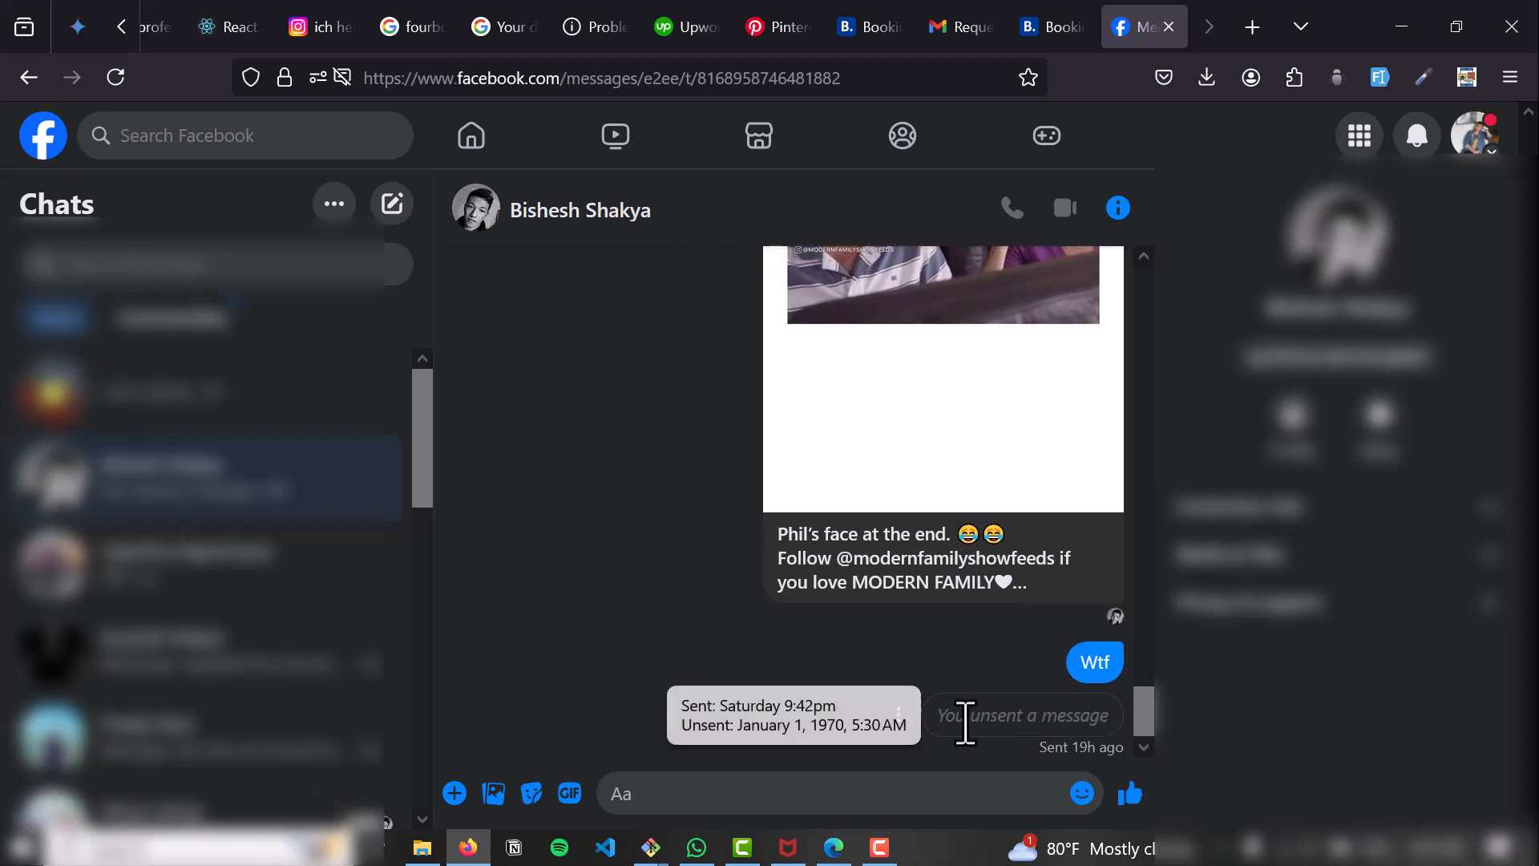
pyautogui.moveTo(1035, 751)
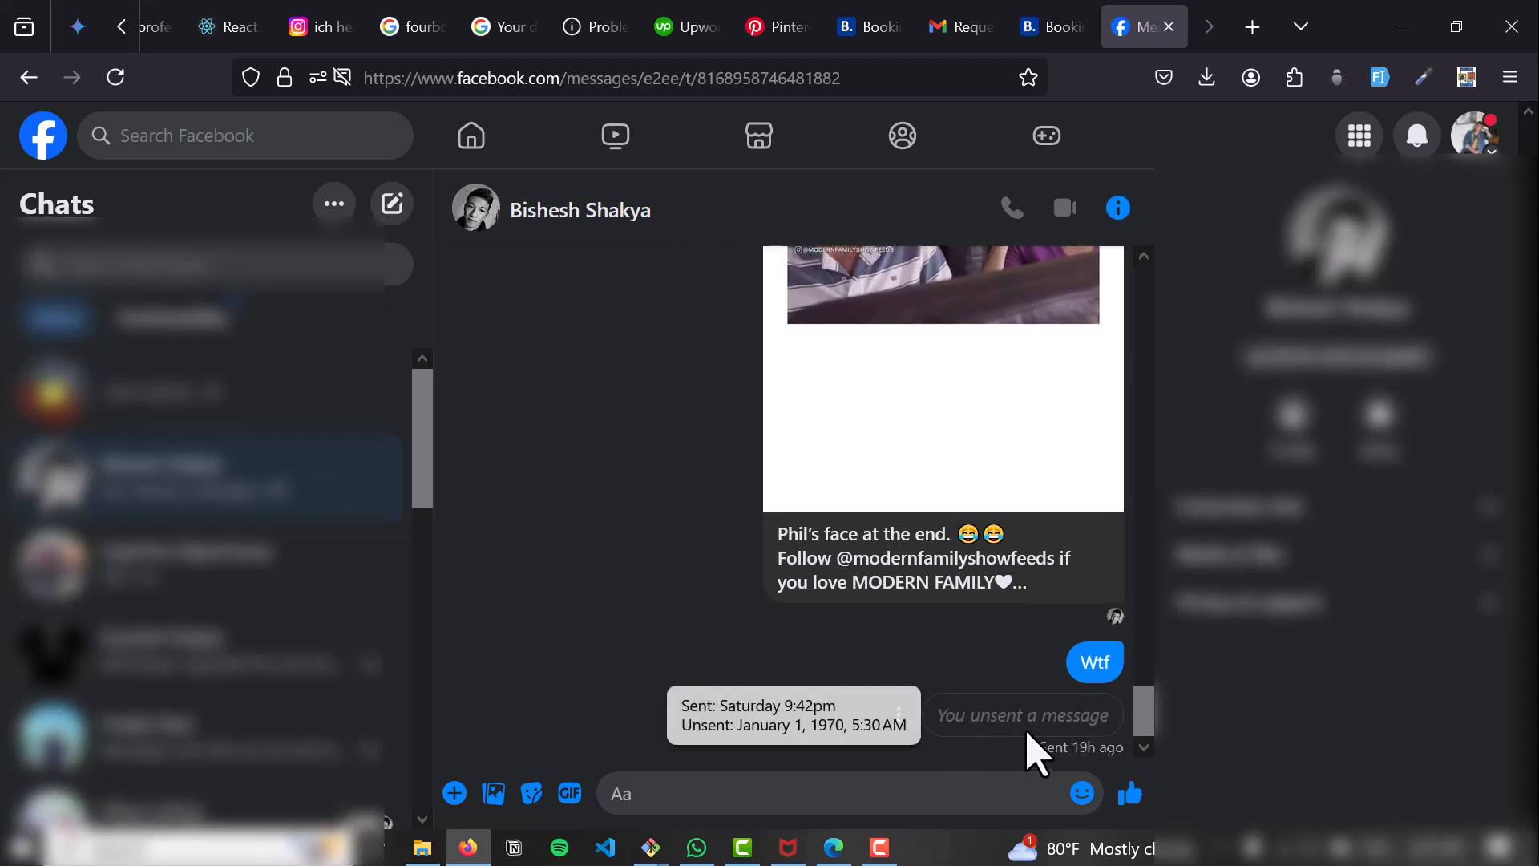
pyautogui.moveTo(867, 740)
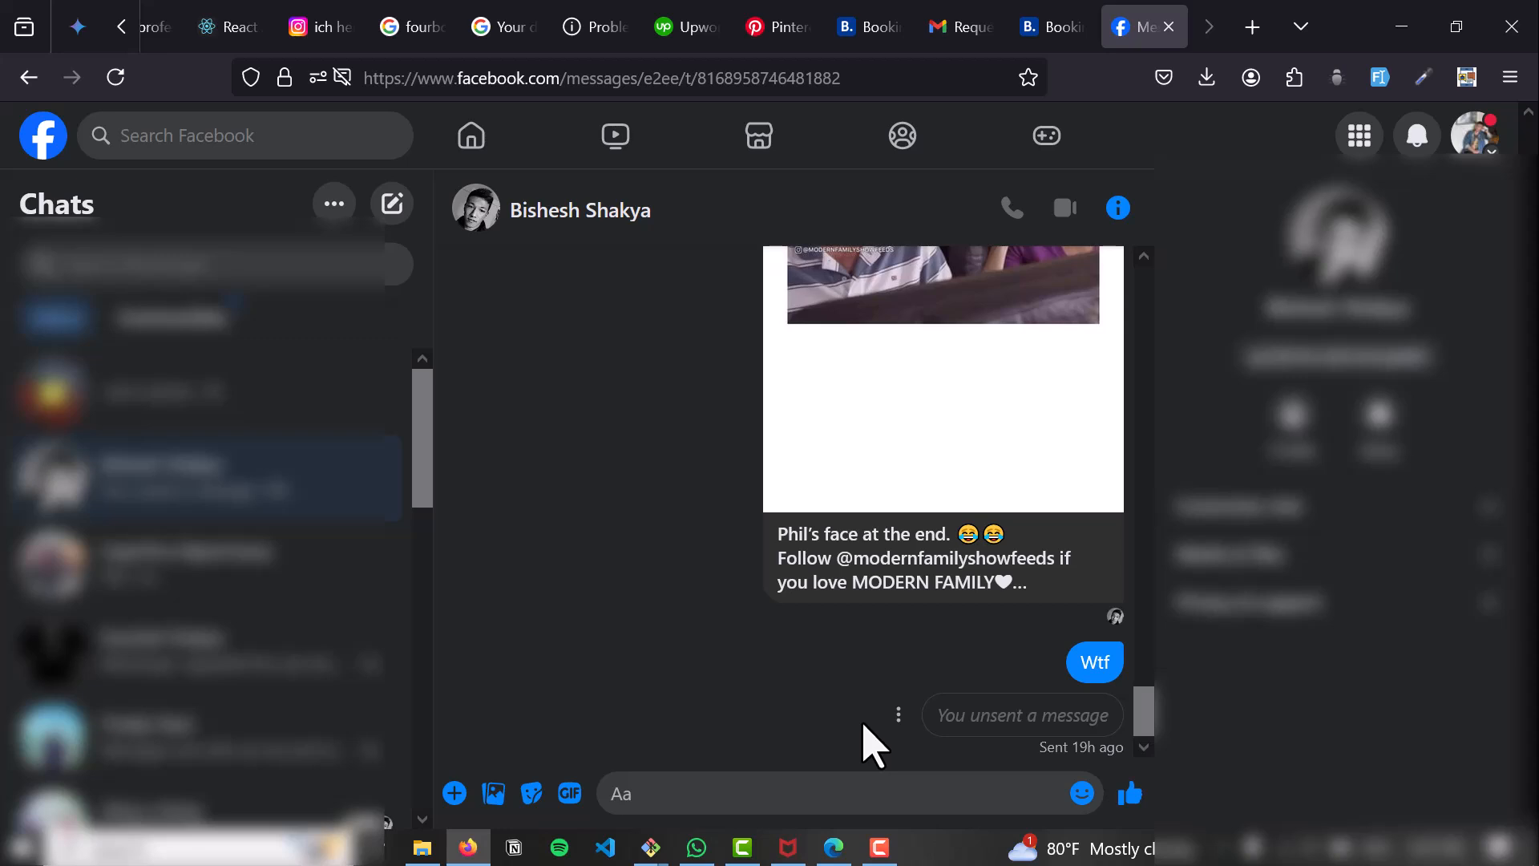
pyautogui.moveTo(878, 731)
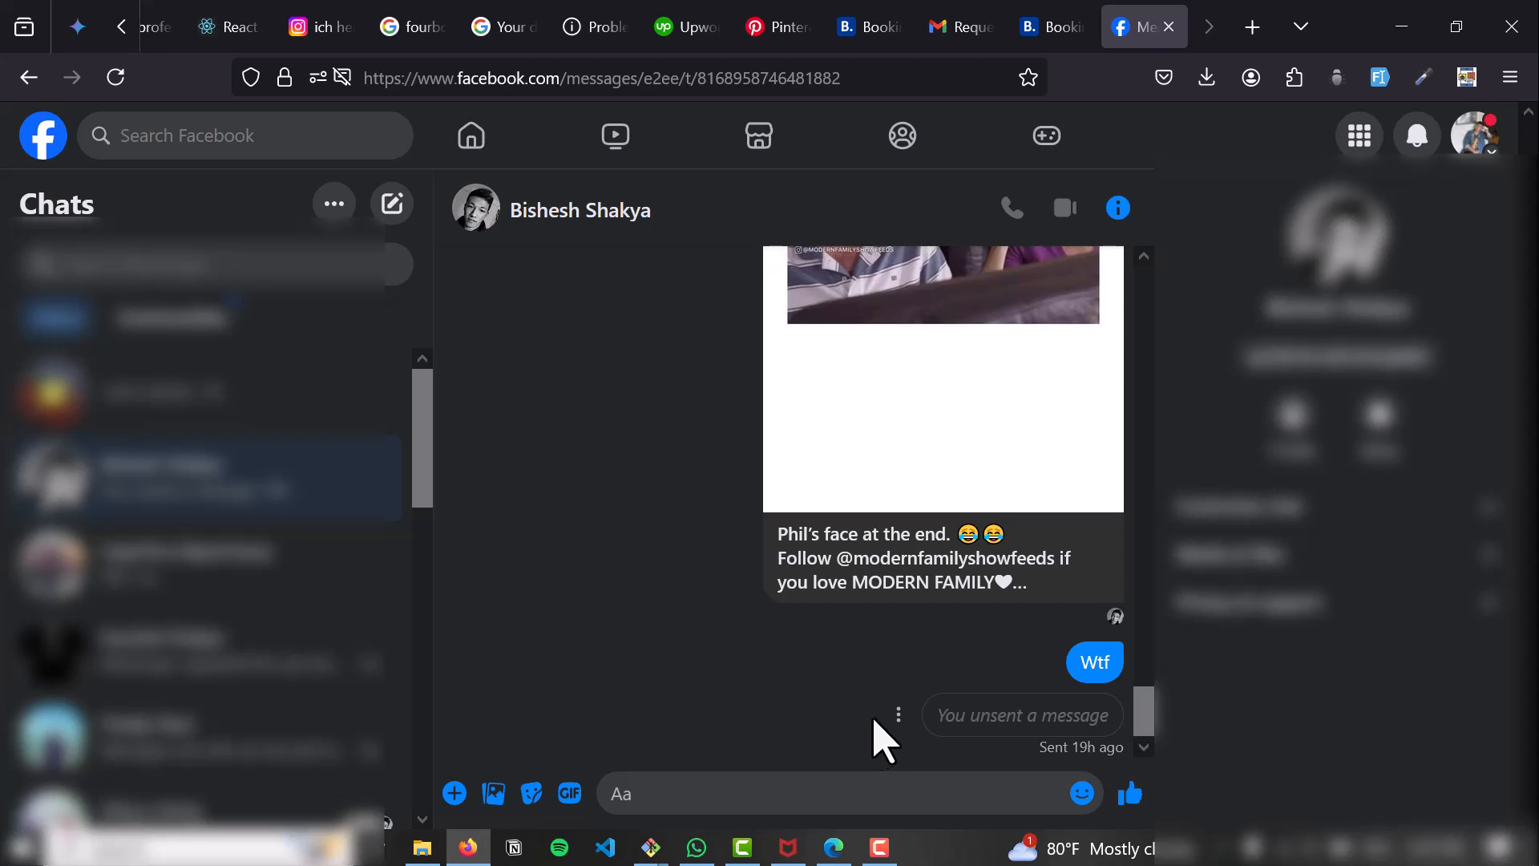